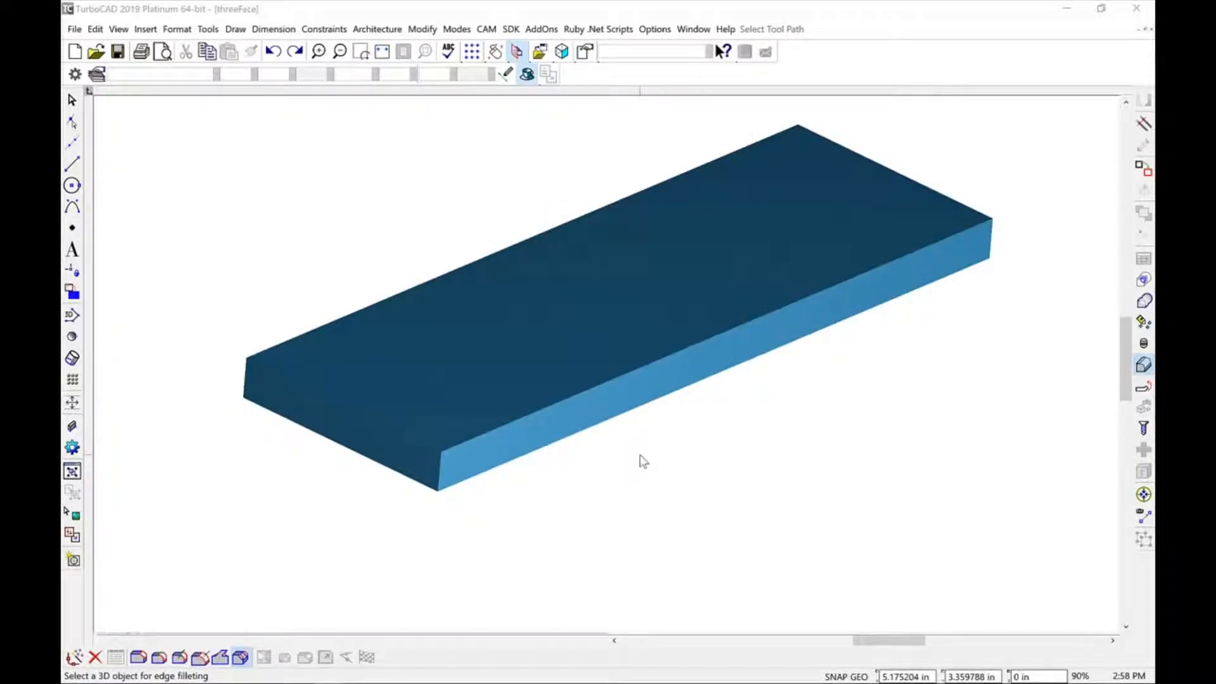
mouse_move(578, 476)
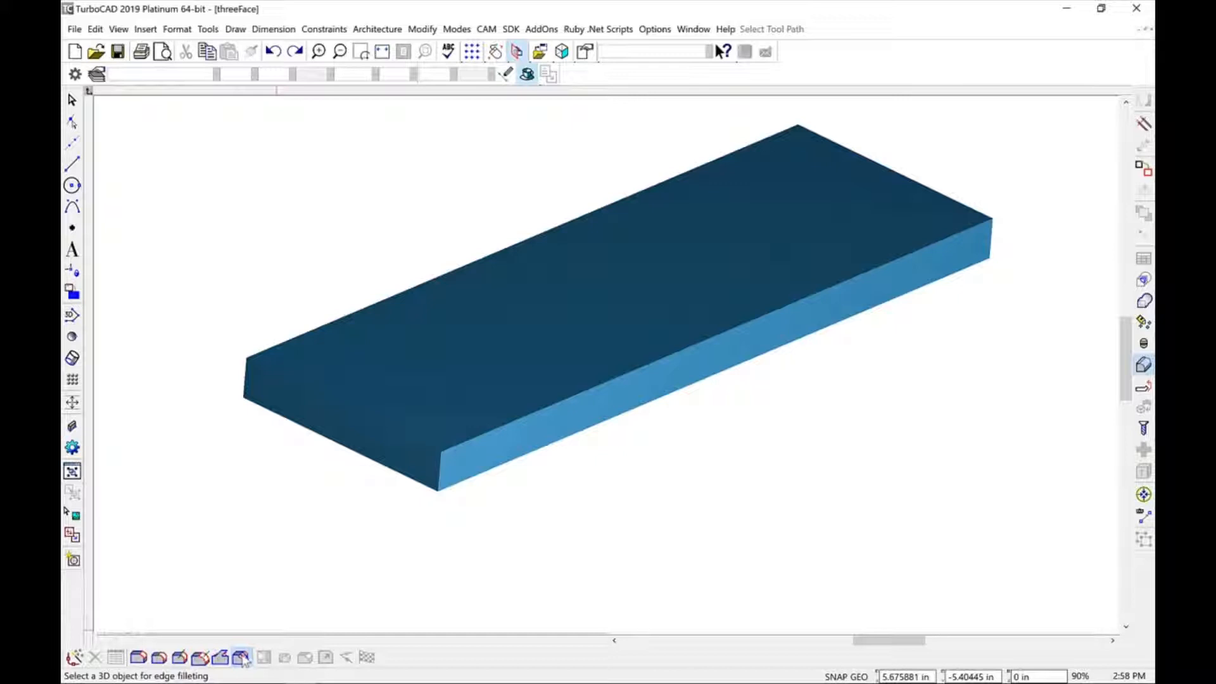
mouse_move(241, 657)
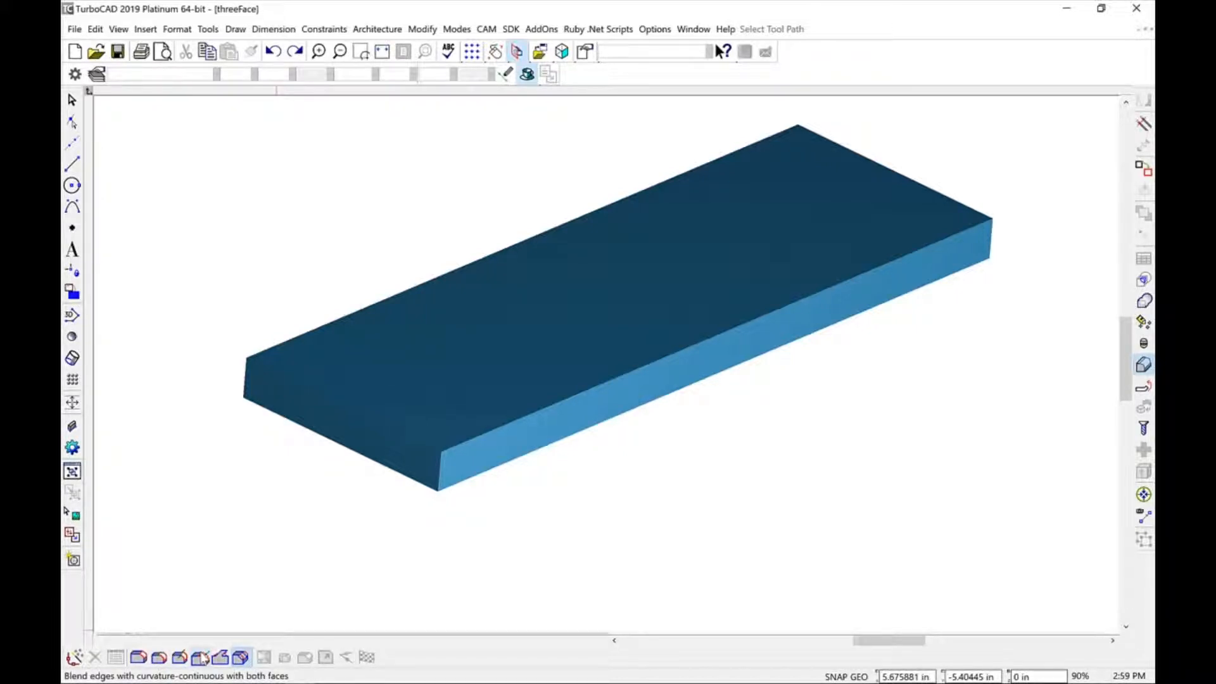
- Apply a variable-radius three-face blend to the slab using its right and left faces
click(239, 658)
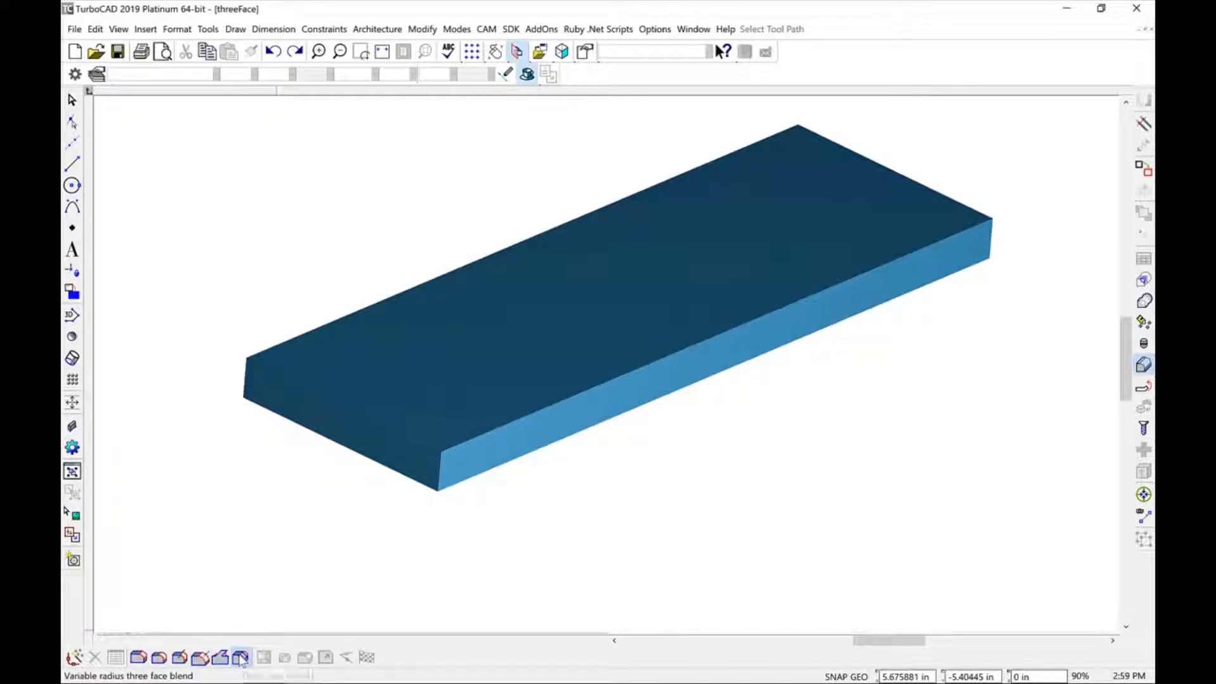
click(241, 658)
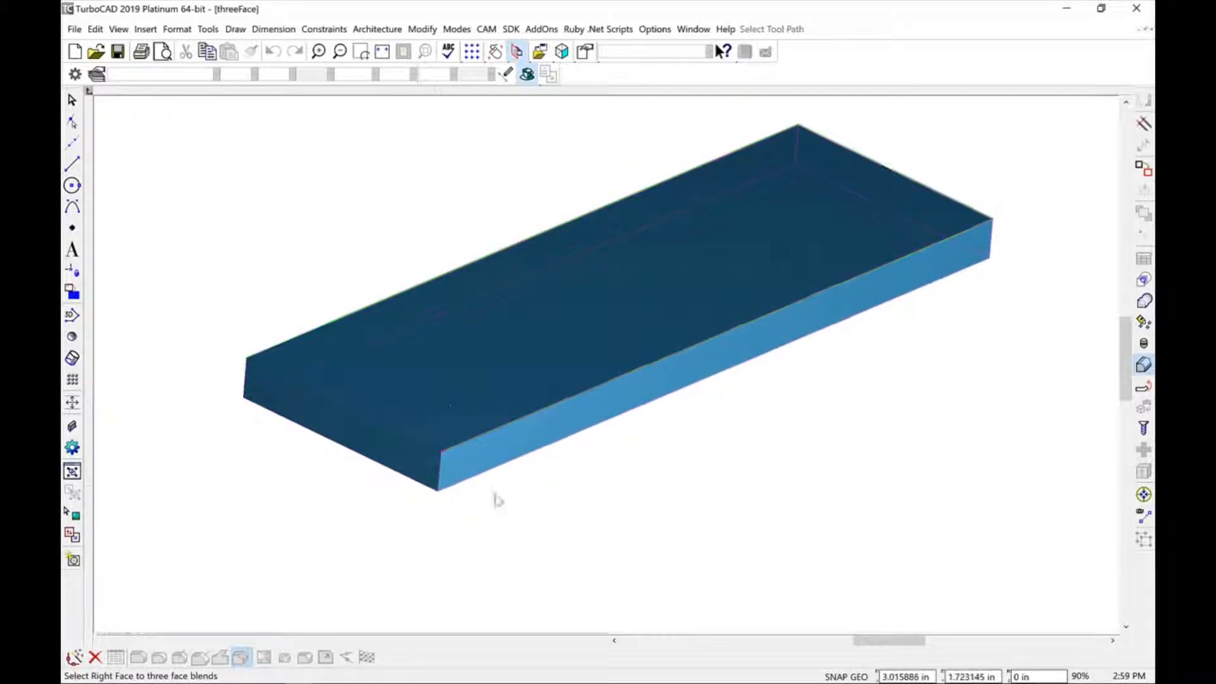
click(478, 427)
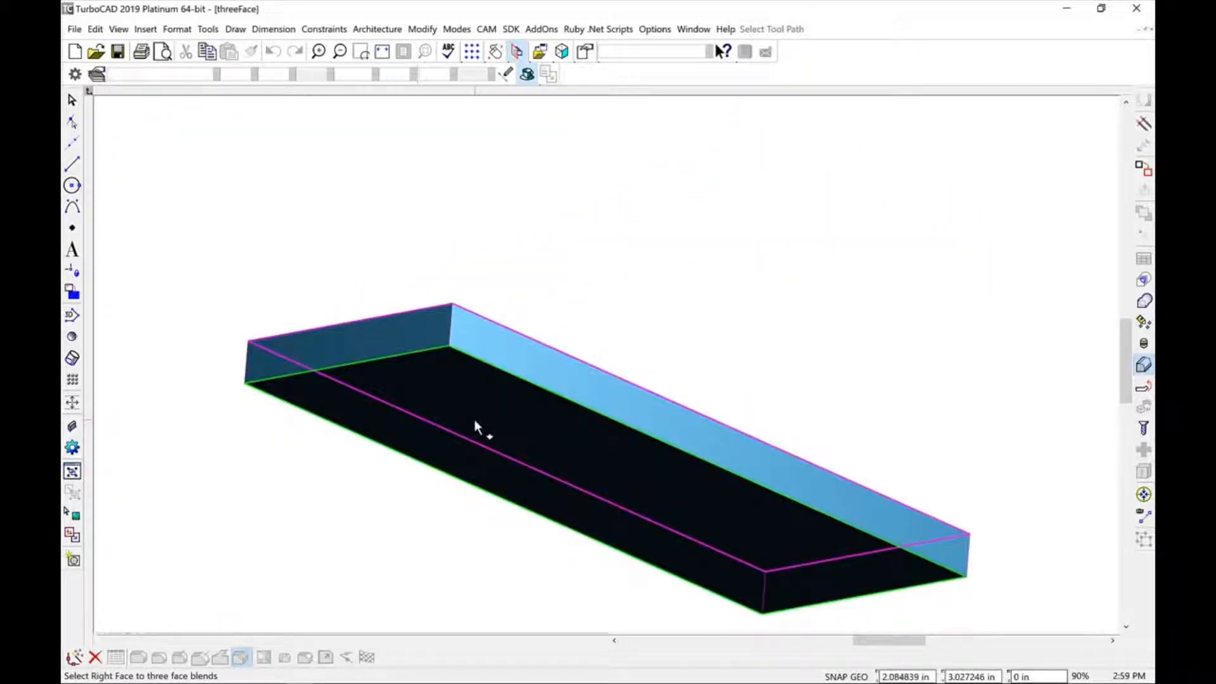
click(559, 380)
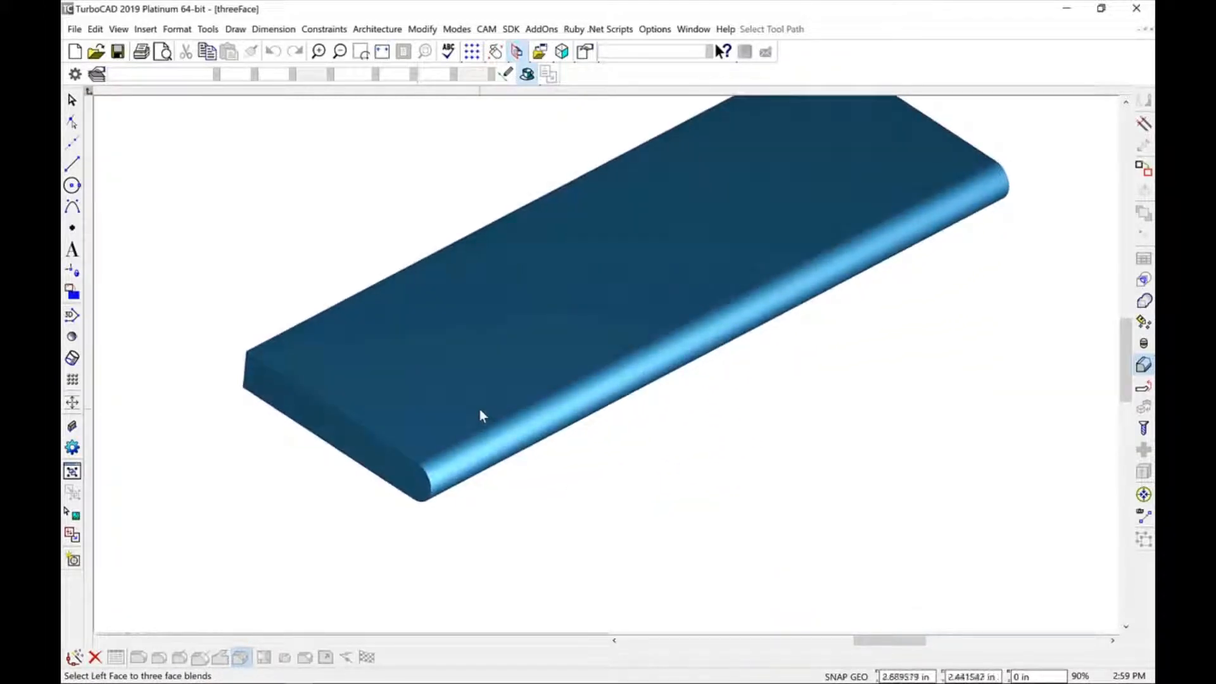
mouse_move(929, 548)
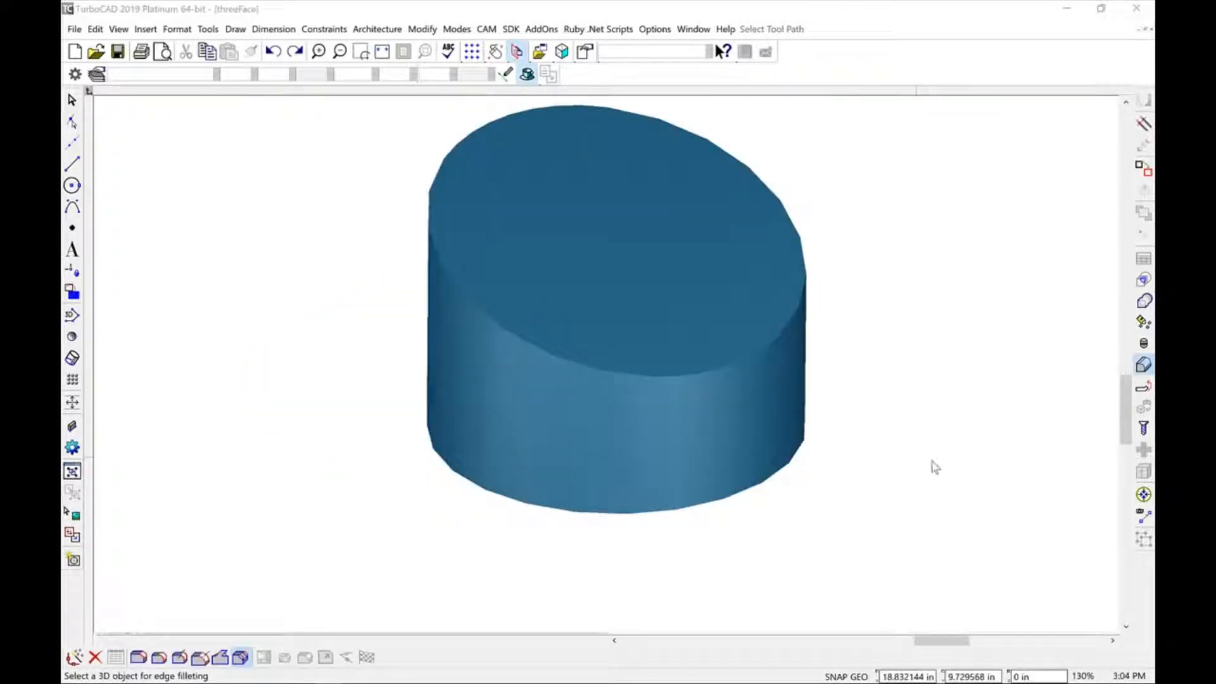
mouse_move(921, 464)
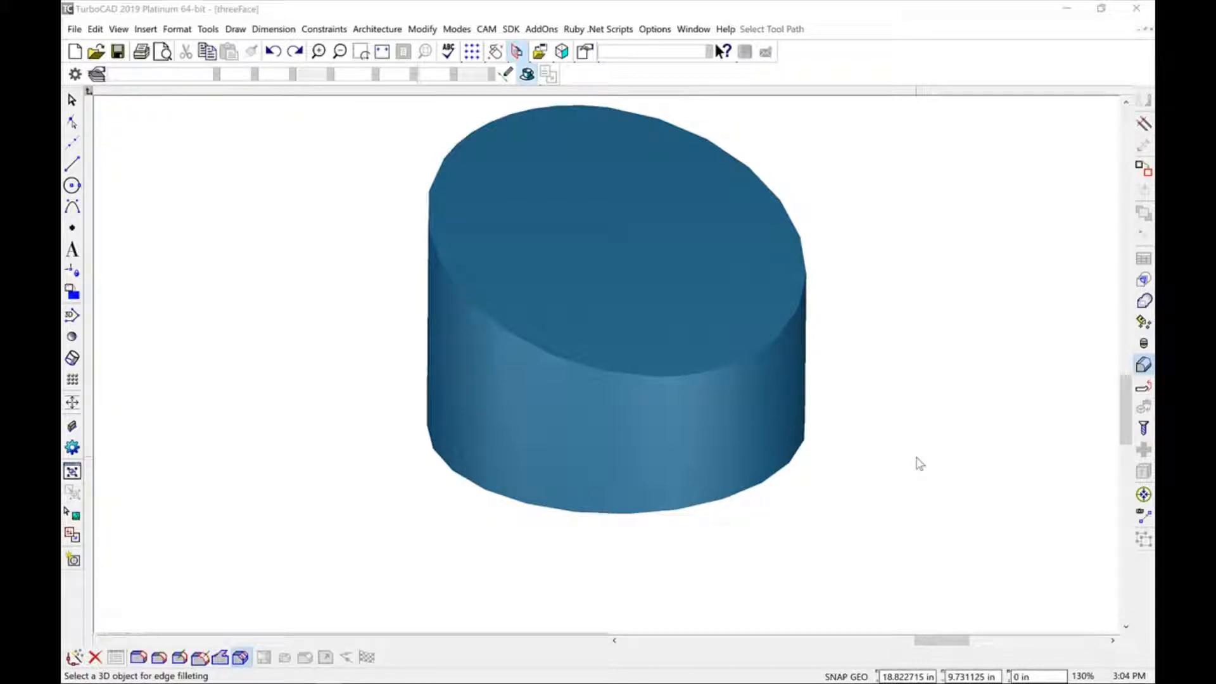
mouse_move(800, 450)
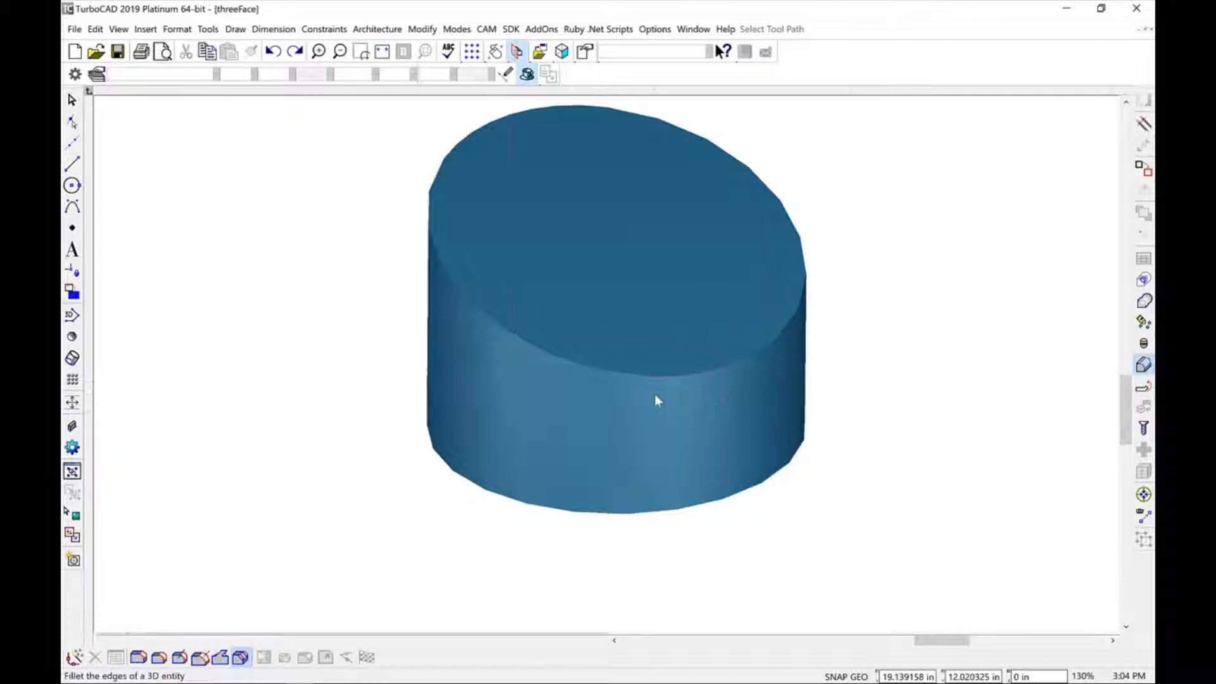
- Start Fillet Edges in three-face blend mode and select the cylinder
click(655, 400)
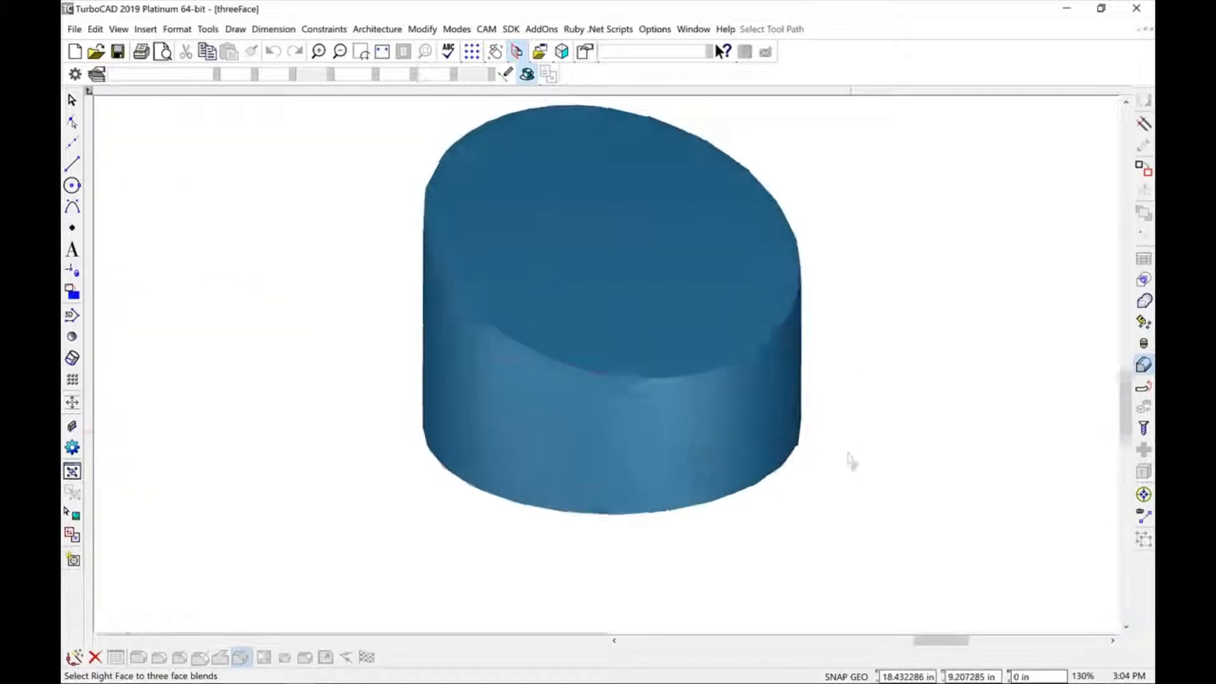
click(567, 478)
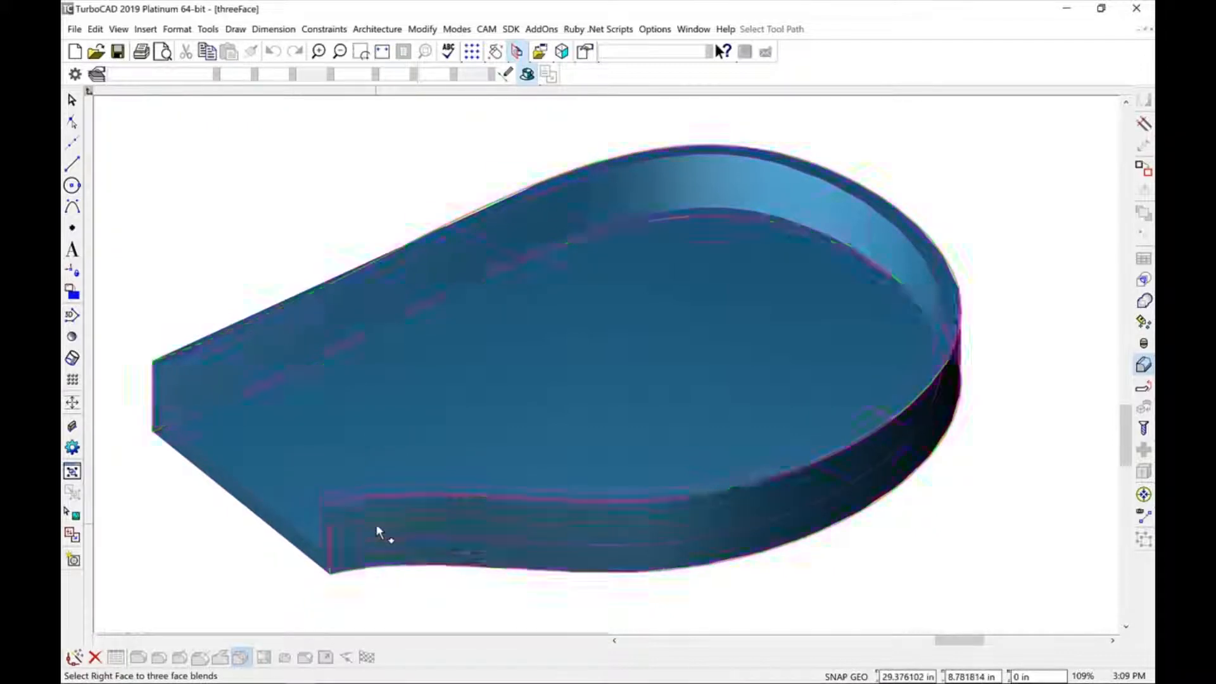
- Pick the rim's side face to finish the three-face blend and inspect the rounded rim
click(216, 385)
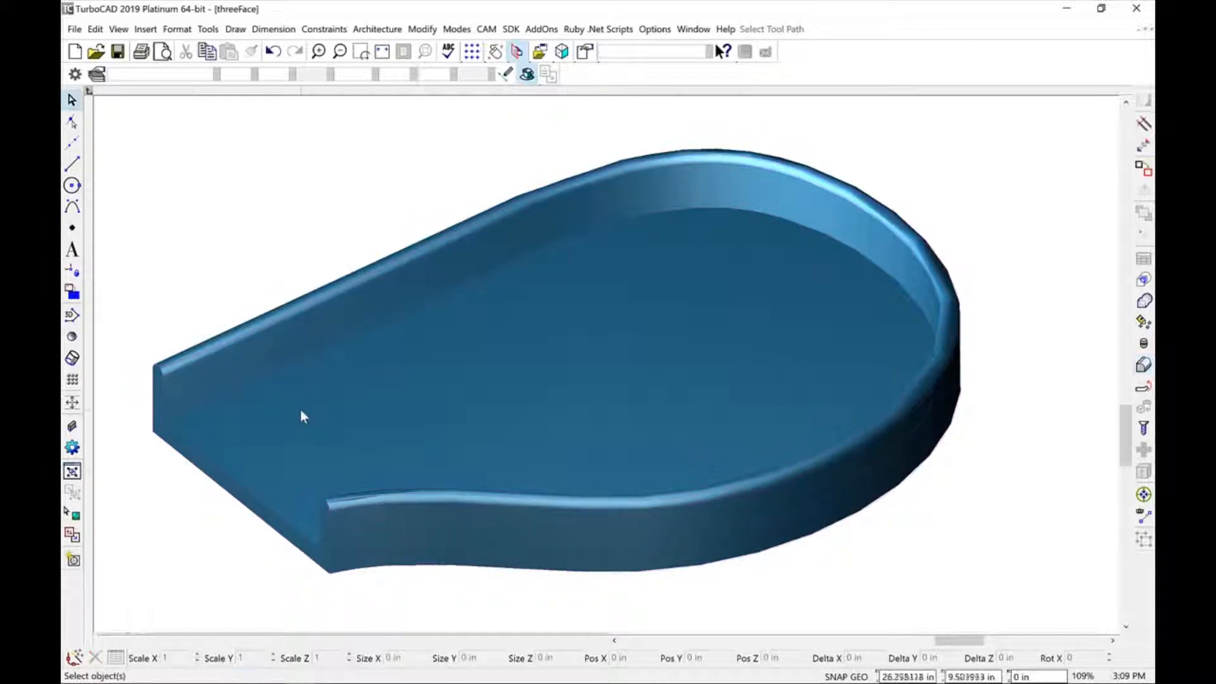
scroll(up, 3)
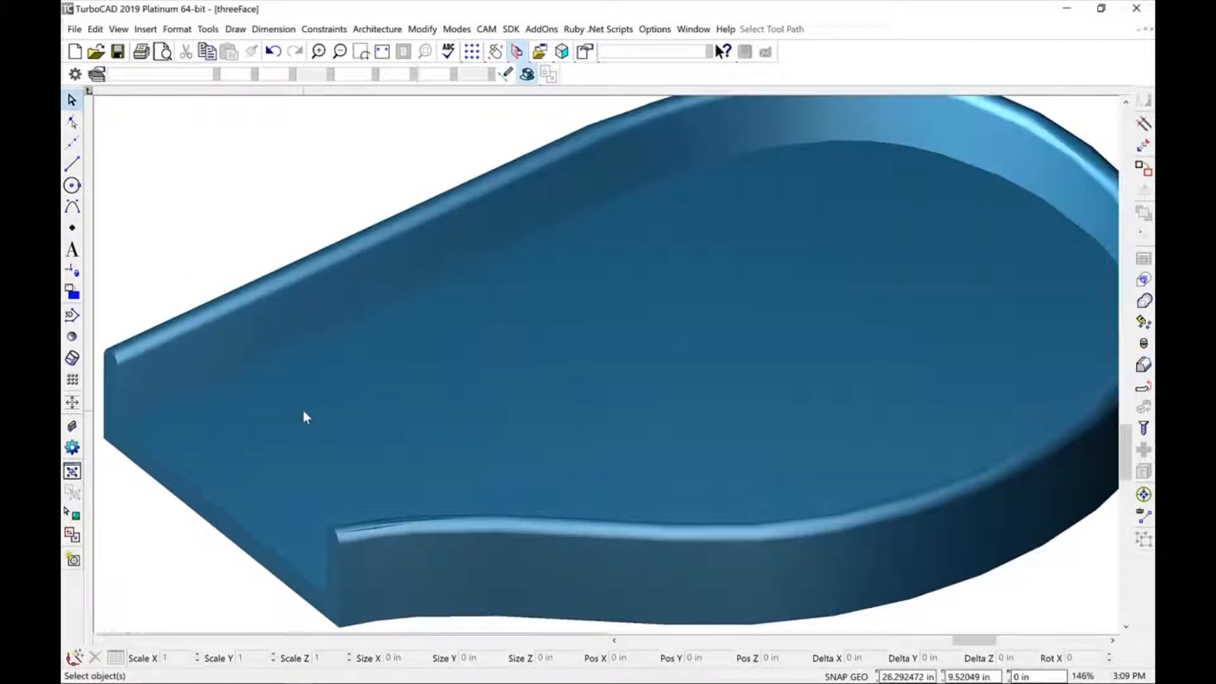
scroll(down, 3)
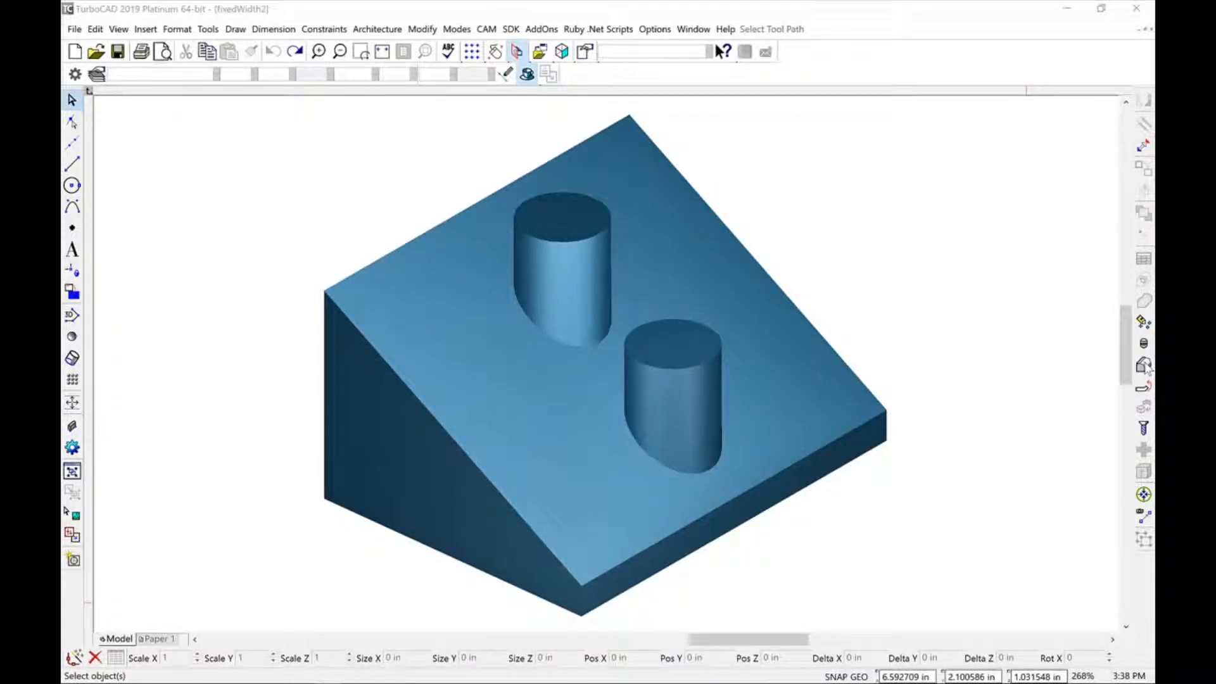
- Start Fillet Edges in fixed-width mode at 0.1 in and select the sloped block
click(1143, 365)
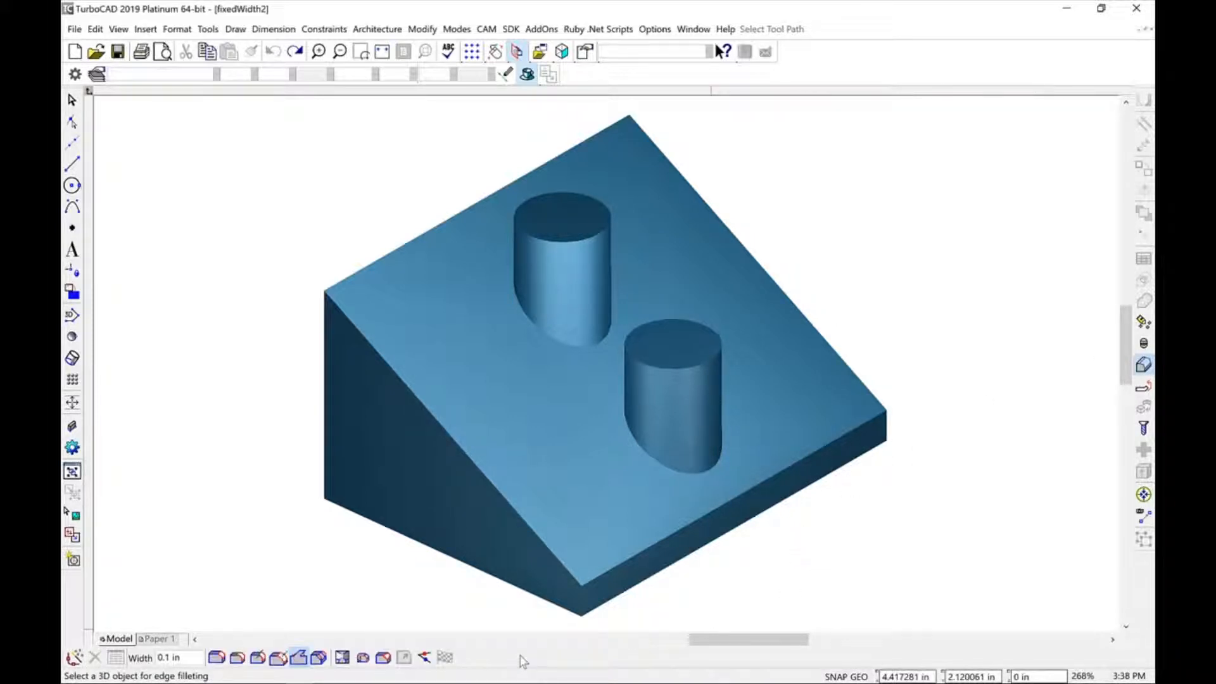
mouse_move(535, 551)
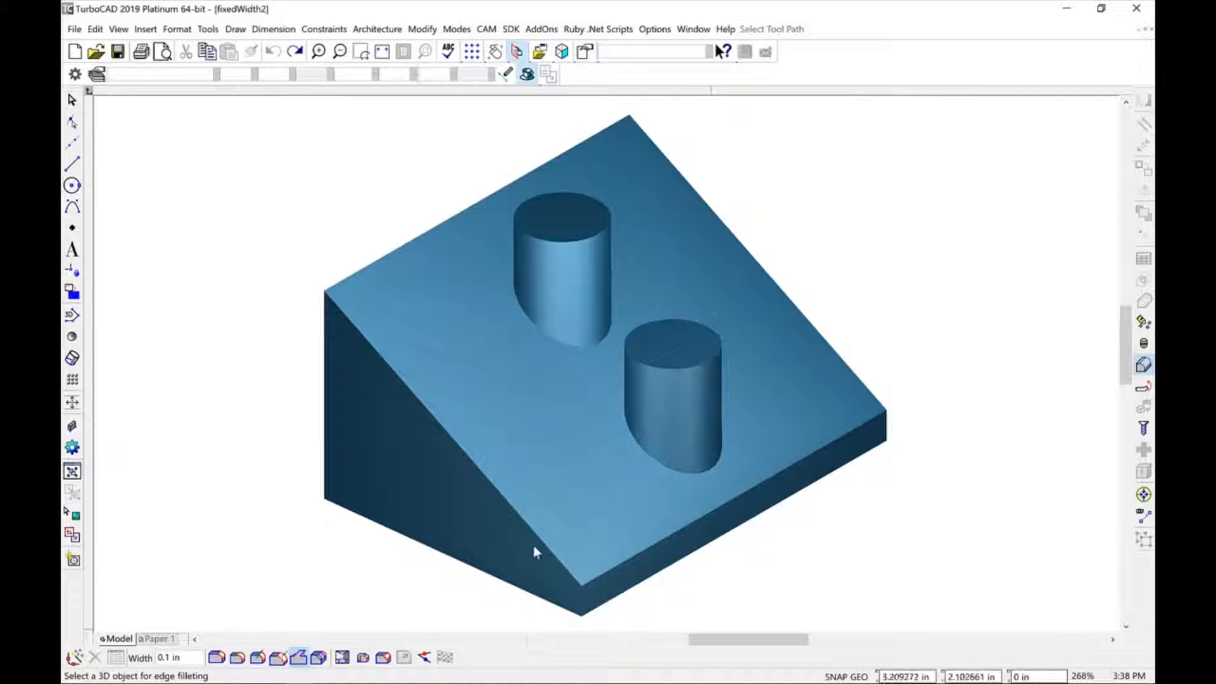
click(547, 339)
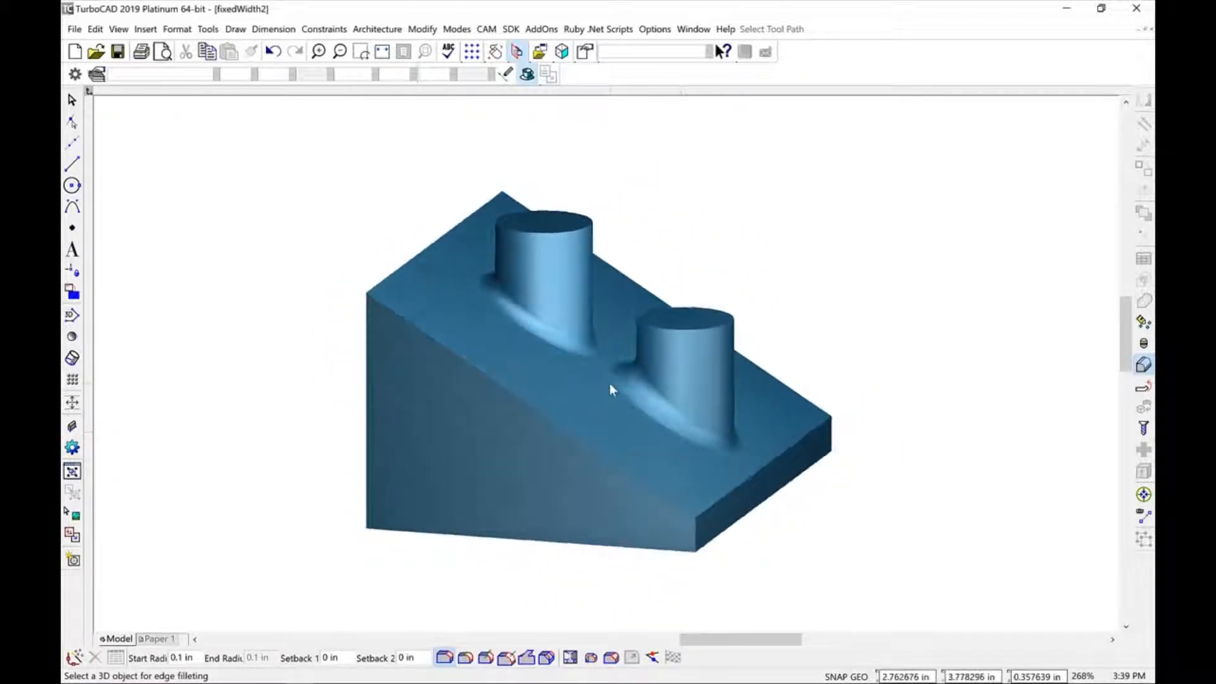
- Zoom in to inspect the fillets blending both peg bases into the sloped face
scroll(up, 3)
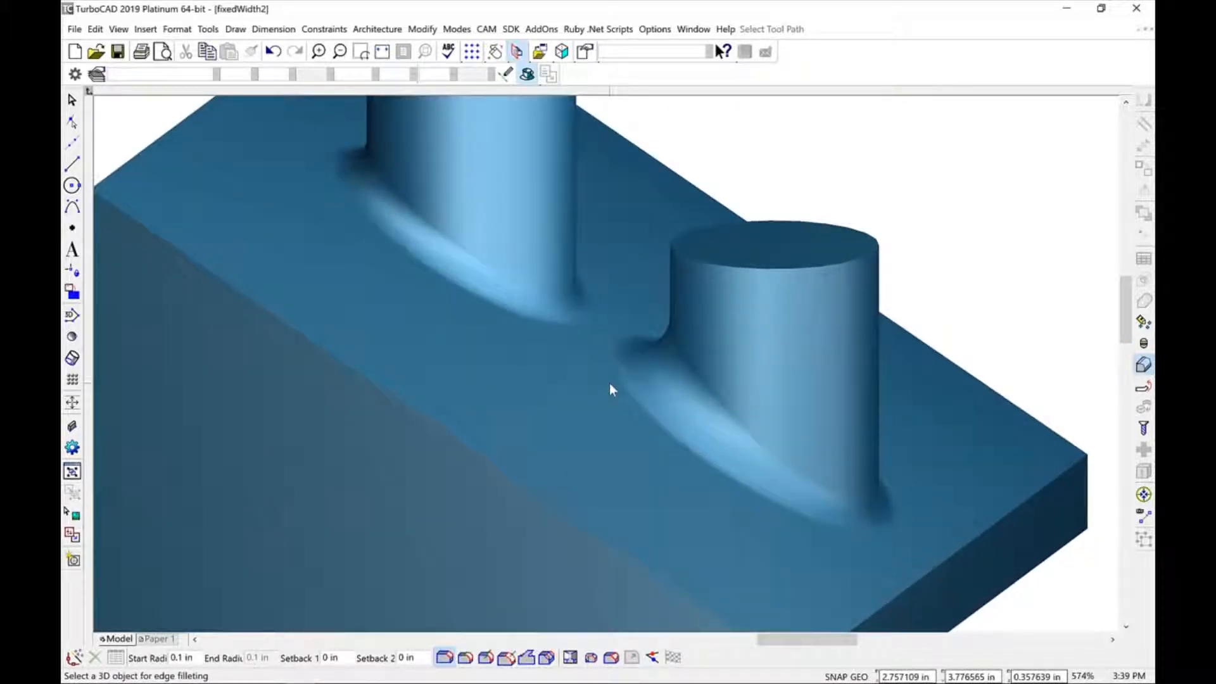
scroll(up, 3)
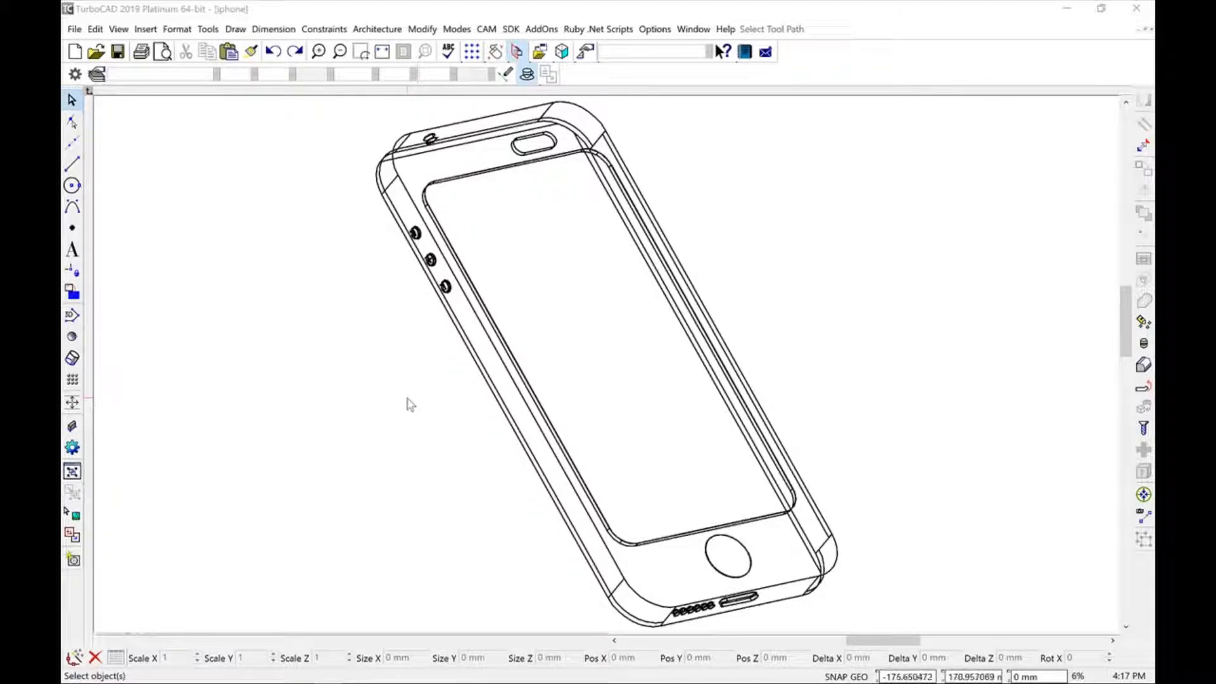
mouse_move(877, 401)
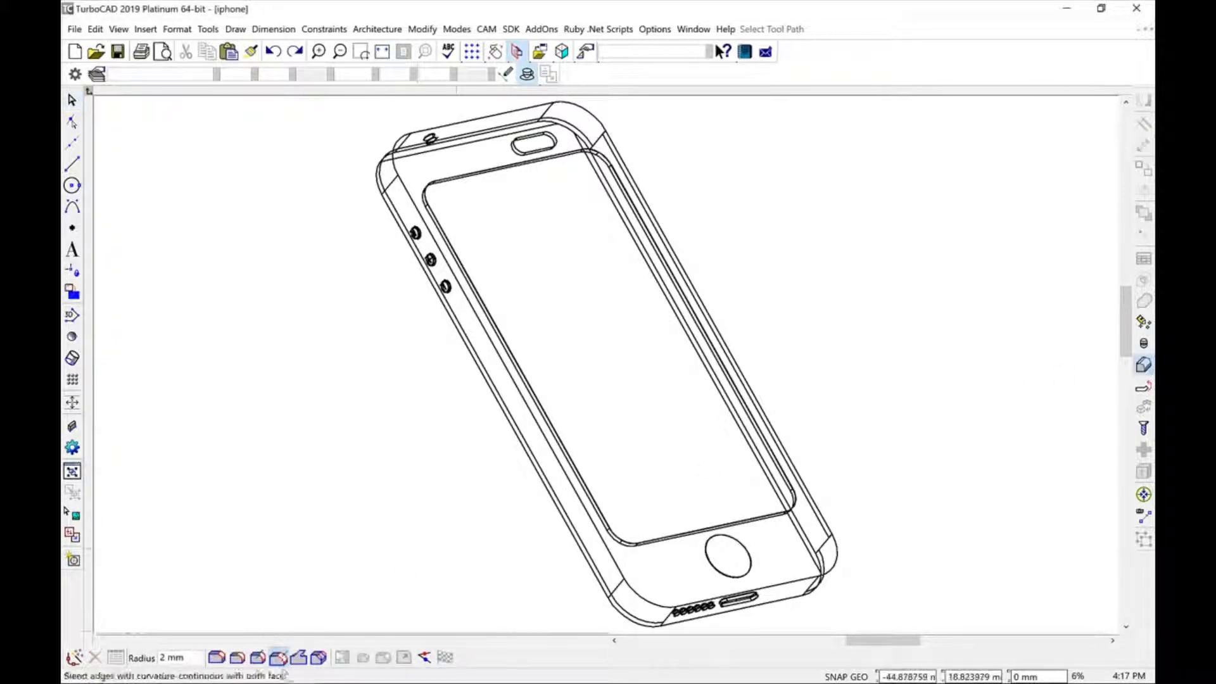
mouse_move(382, 565)
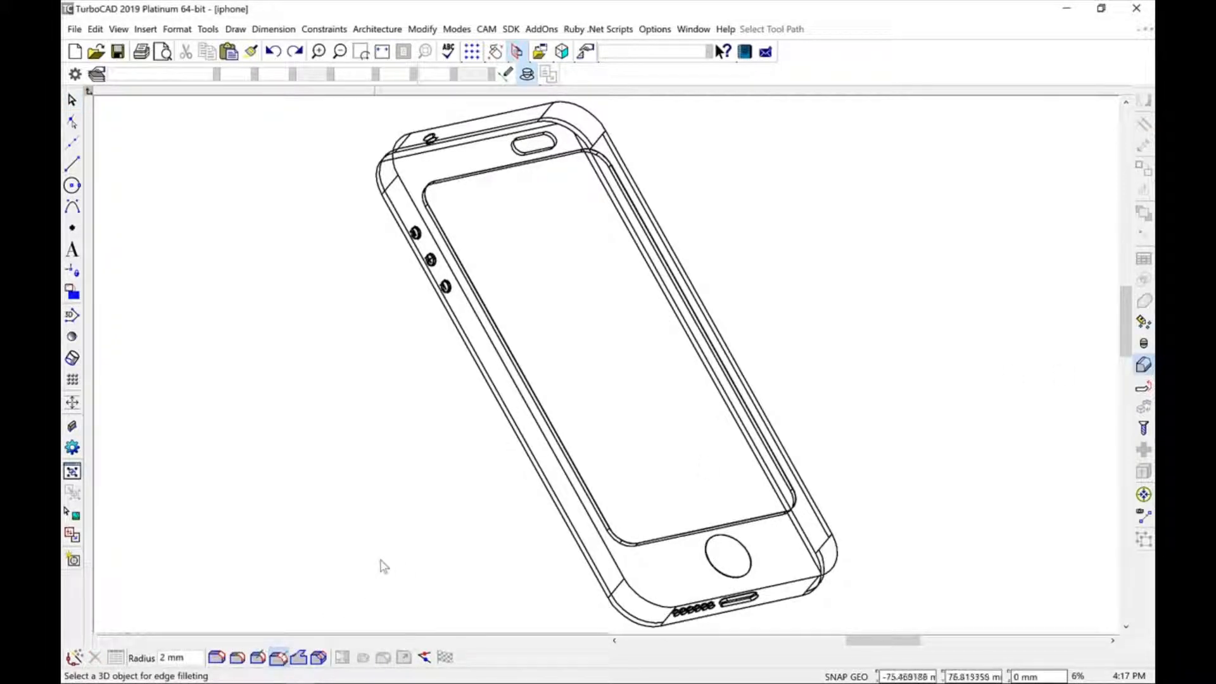
mouse_move(613, 490)
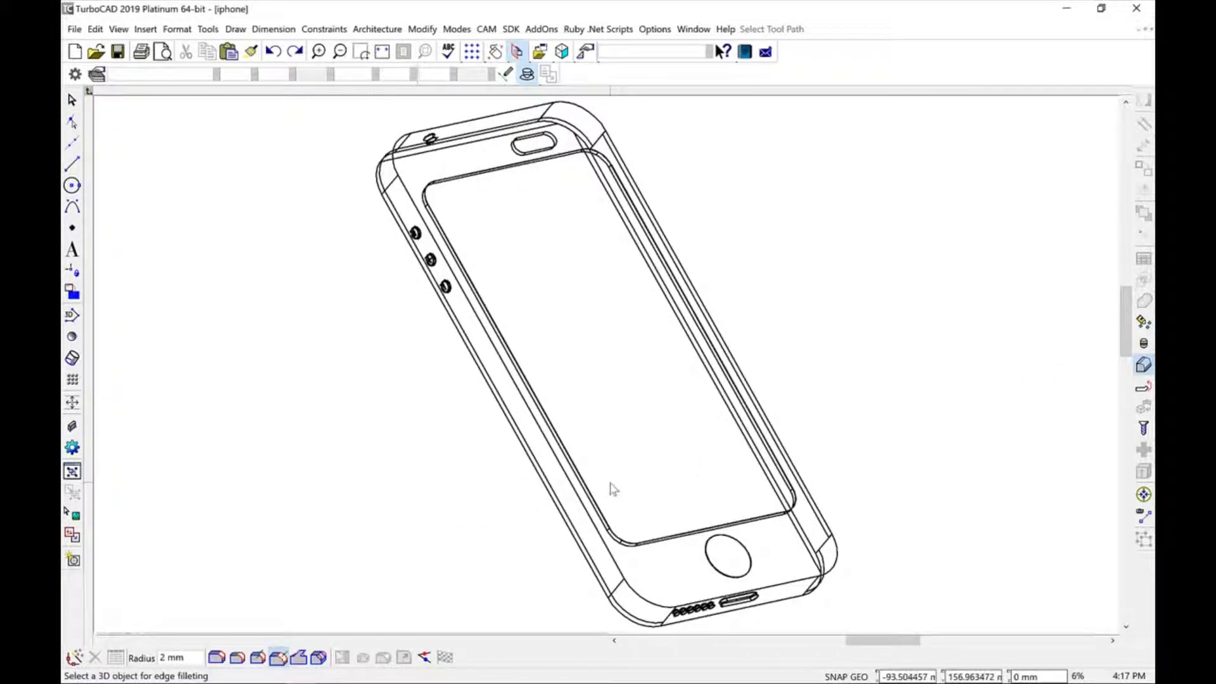
- Select the phone body for a 2 mm curvature-continuous blend and zoom in on its edges
click(613, 489)
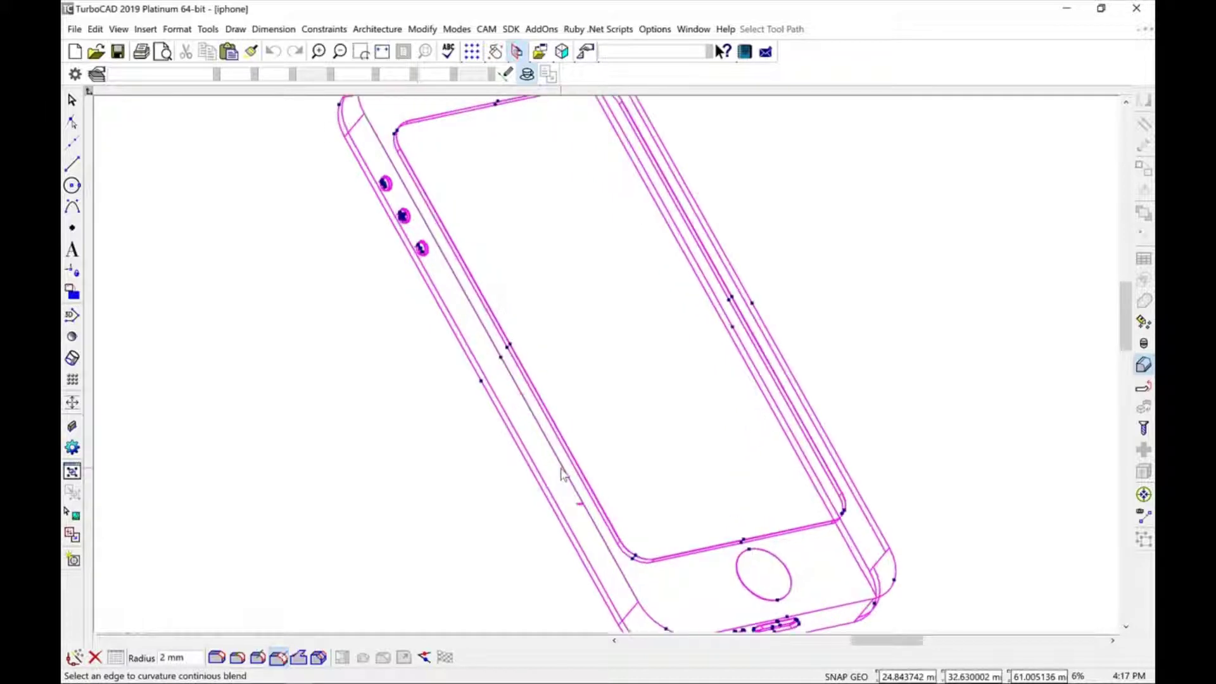
scroll(up, 3)
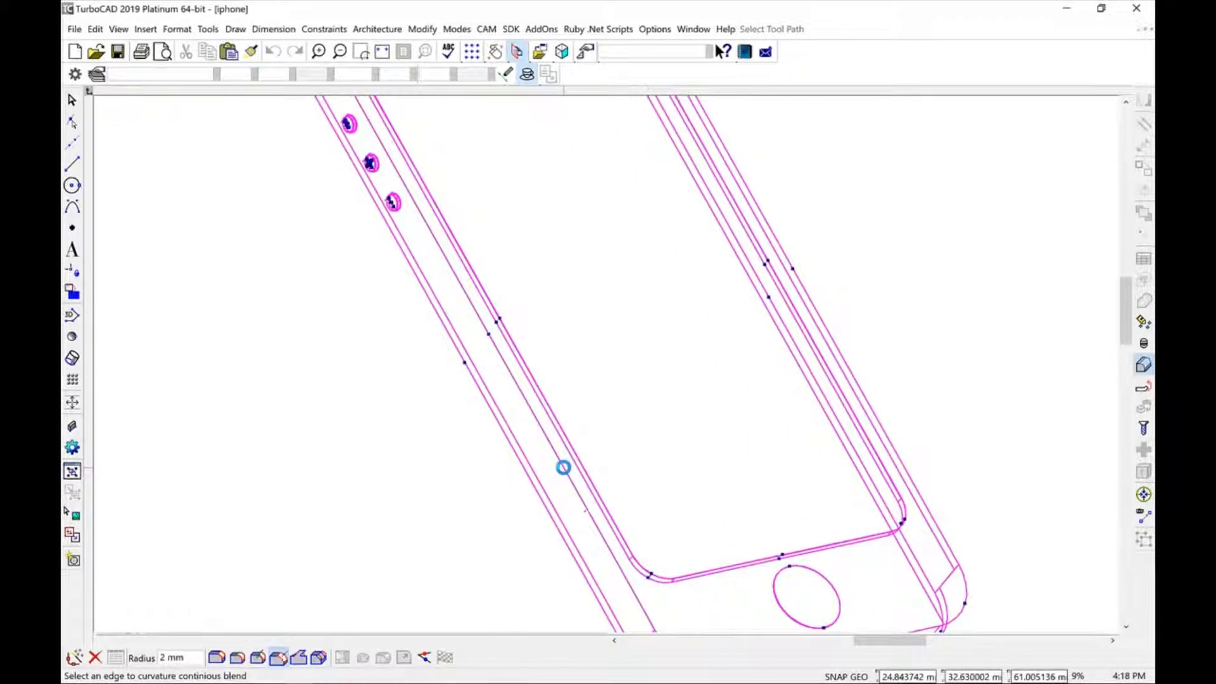